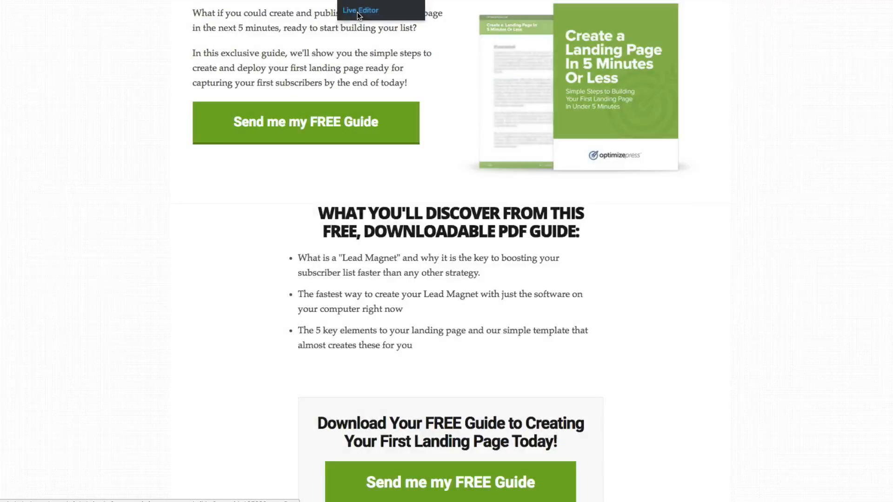
- Open the landing page in the Live Editor from the admin bar
{"action": "left_click", "coordinate": [361, 10]}
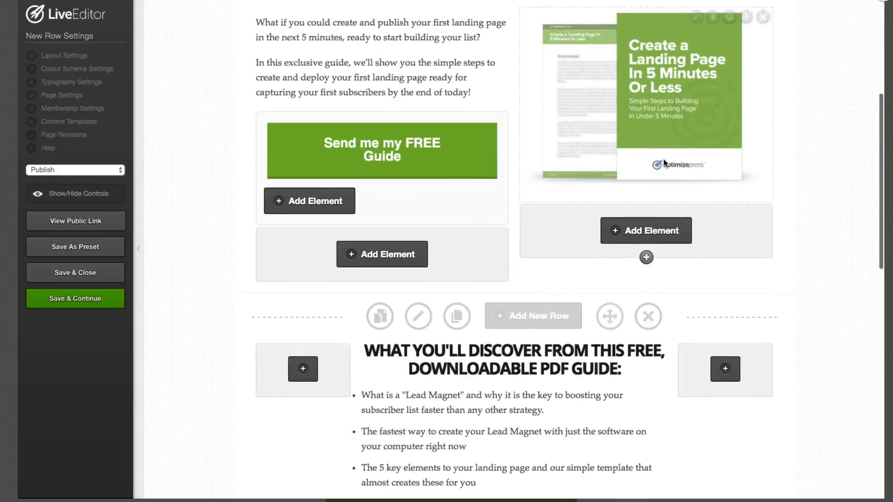
- Scroll down the row options to reach the Delay Row section
{"action": "scroll", "scroll_direction": "down", "scroll_amount": 3}
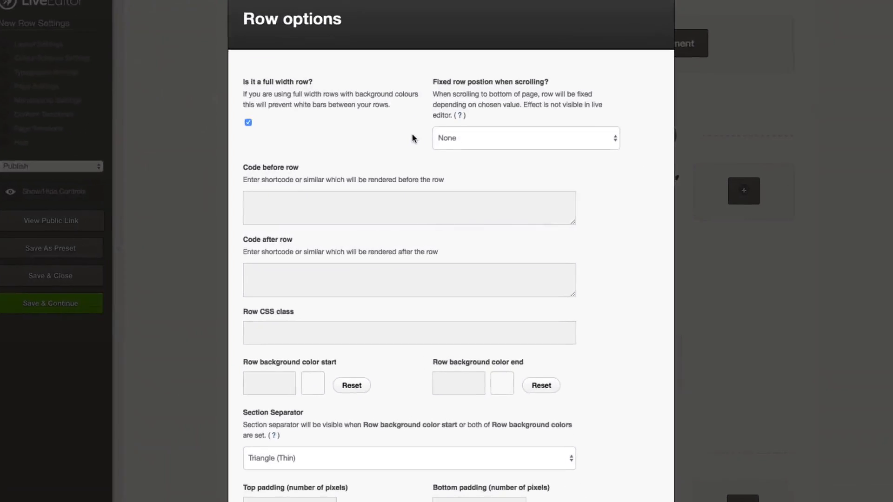
{"action": "scroll", "scroll_direction": "down", "scroll_amount": 3}
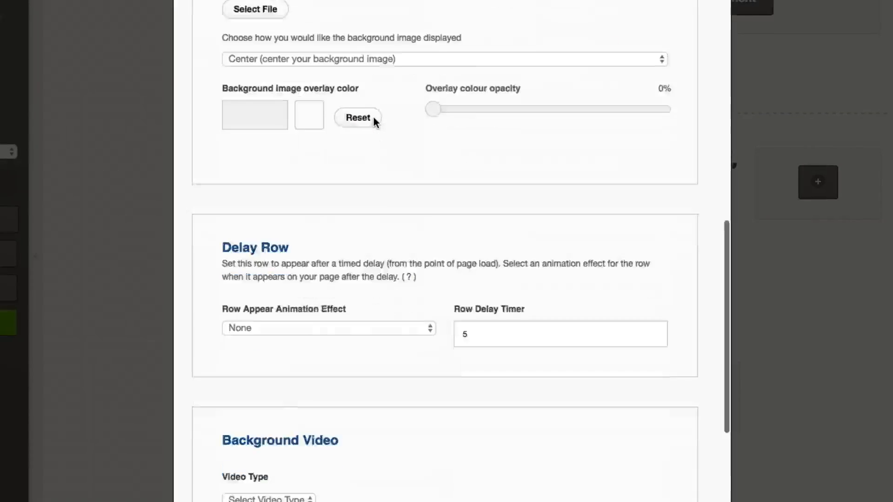
{"action": "scroll", "scroll_direction": "down", "scroll_amount": 3}
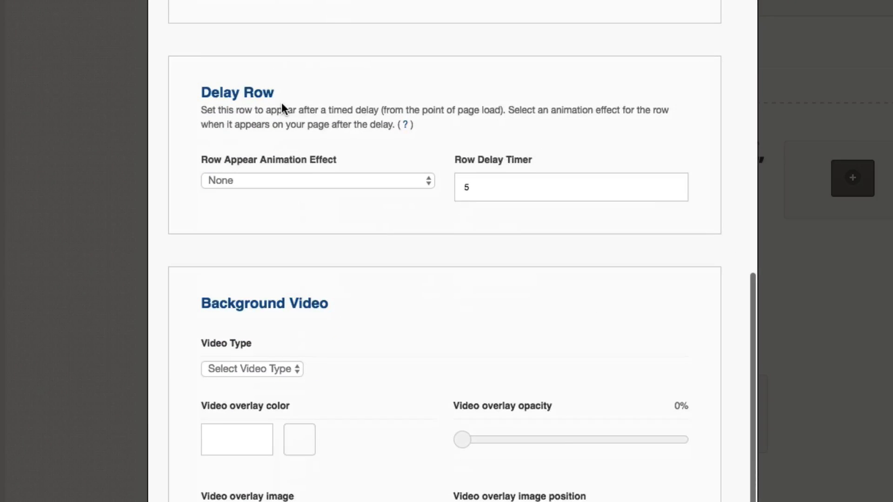
- Set the Row Appear Animation Effect to Fade In Left
{"action": "left_click", "coordinate": [316, 180]}
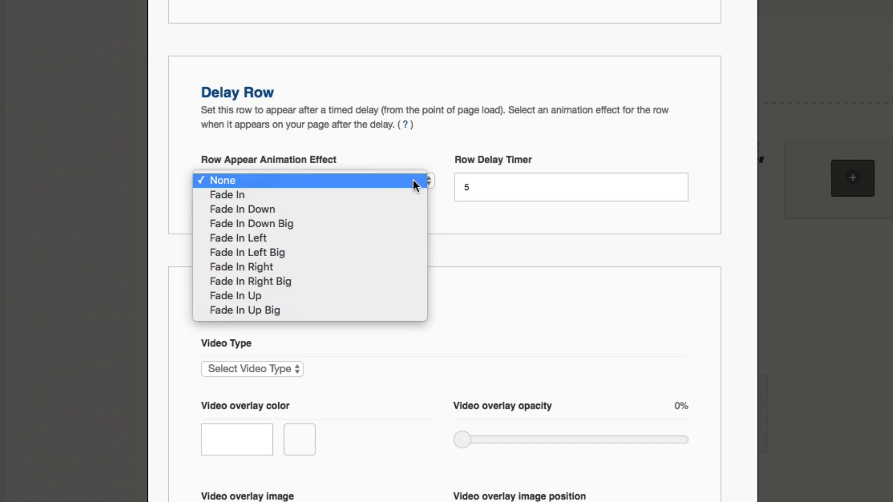
{"action": "mouse_move", "coordinate": [405, 209]}
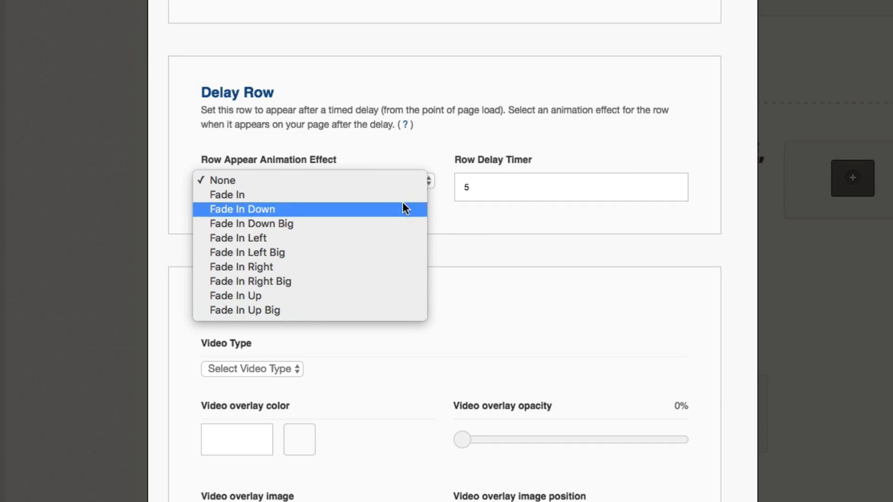
{"action": "mouse_move", "coordinate": [395, 239]}
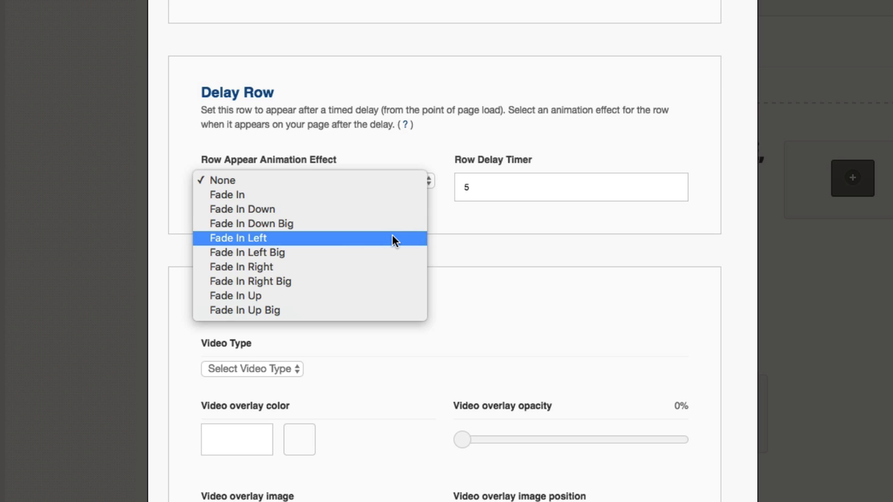
{"action": "mouse_move", "coordinate": [365, 252]}
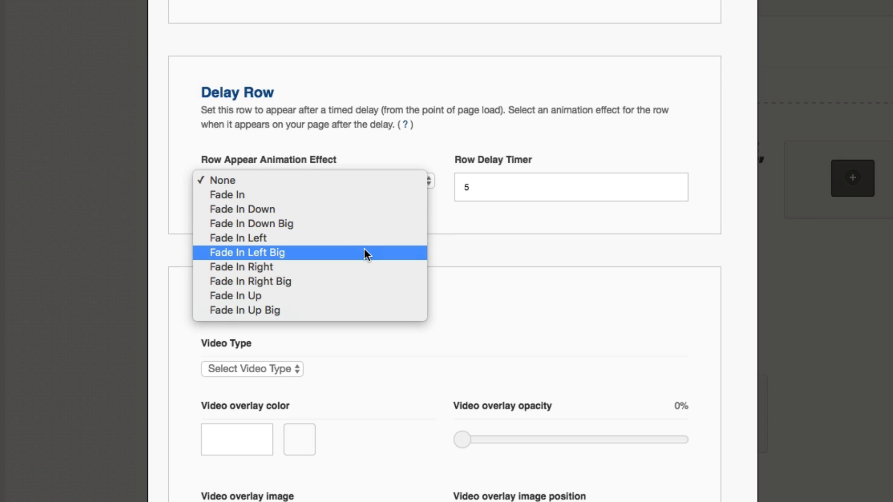
{"action": "left_click", "coordinate": [221, 180]}
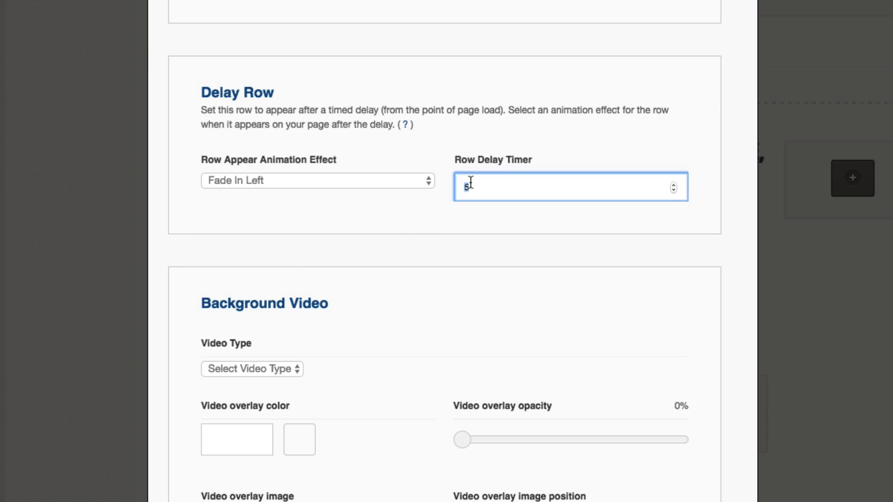
{"action": "type", "text": "3"}
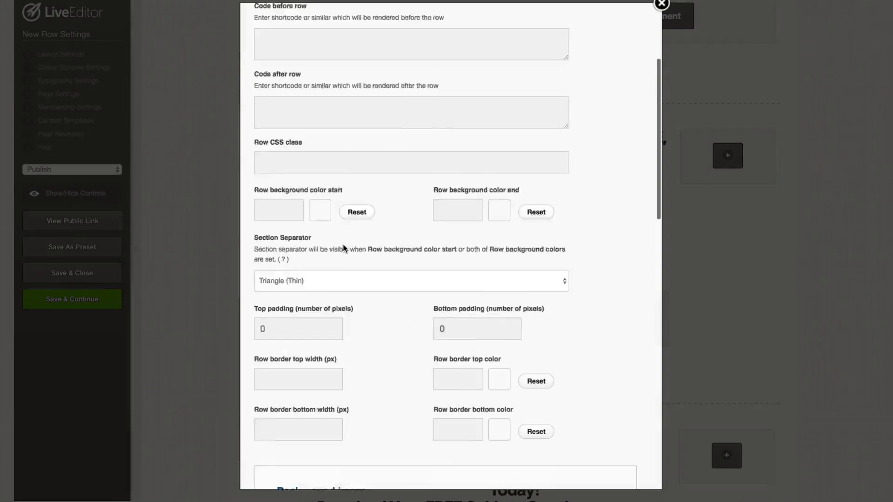
- Close the row options, keeping the delay settings
{"action": "scroll", "scroll_direction": "down", "scroll_amount": 3}
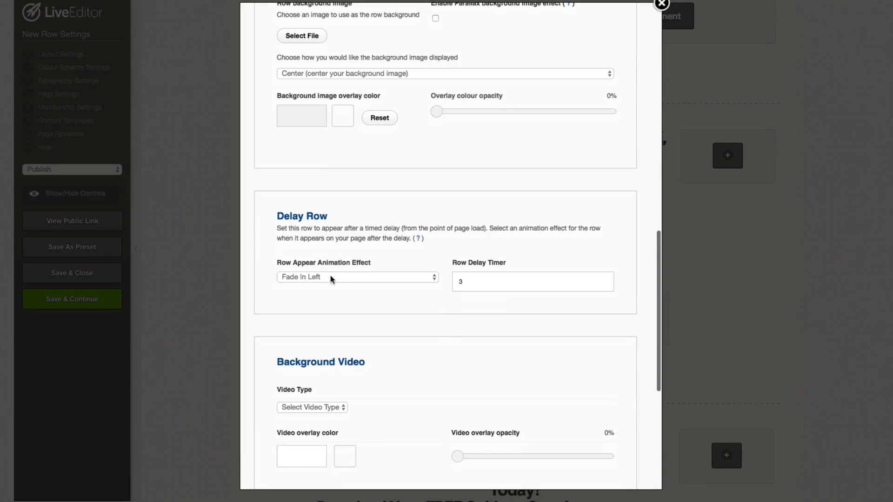
{"action": "left_click", "coordinate": [358, 277]}
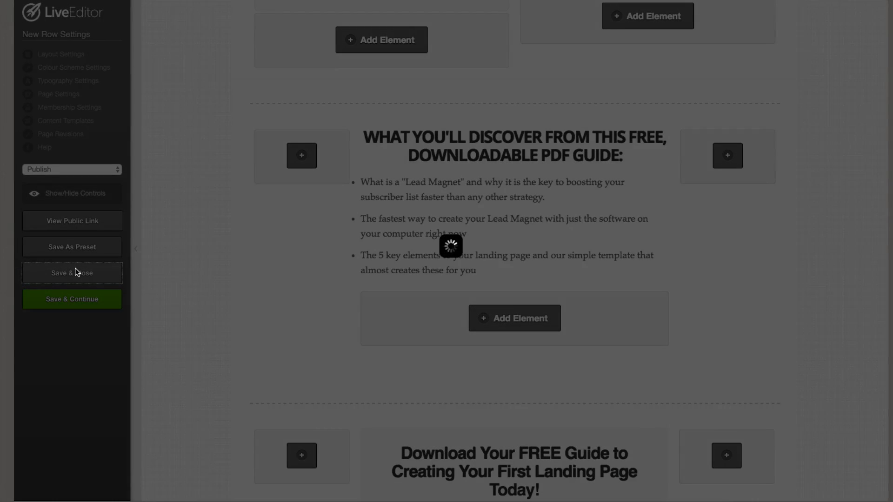
- Save and close the editor, then scroll the live page to watch the delayed row animate in
{"action": "left_click", "coordinate": [72, 273]}
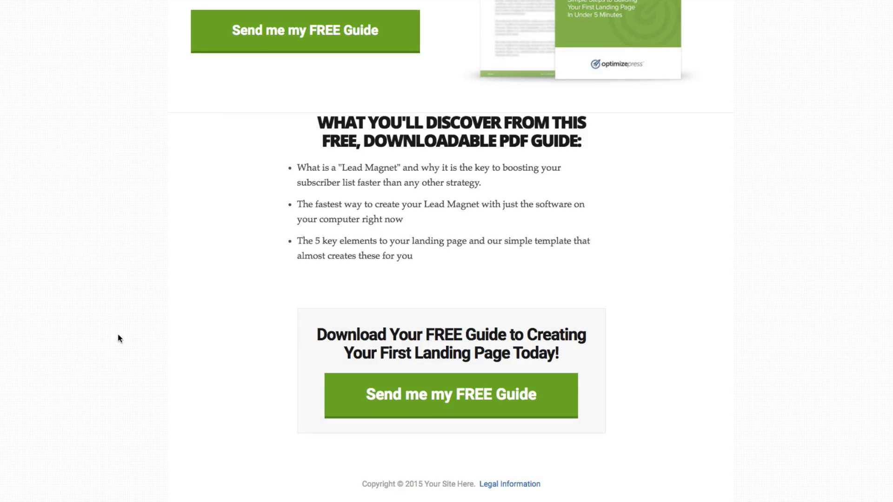
{"action": "mouse_move", "coordinate": [122, 345]}
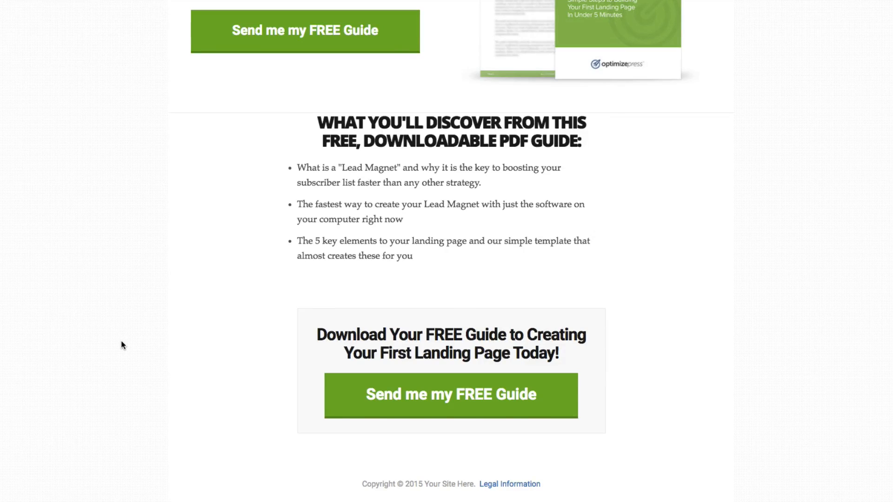
{"action": "scroll", "scroll_direction": "up", "scroll_amount": 3}
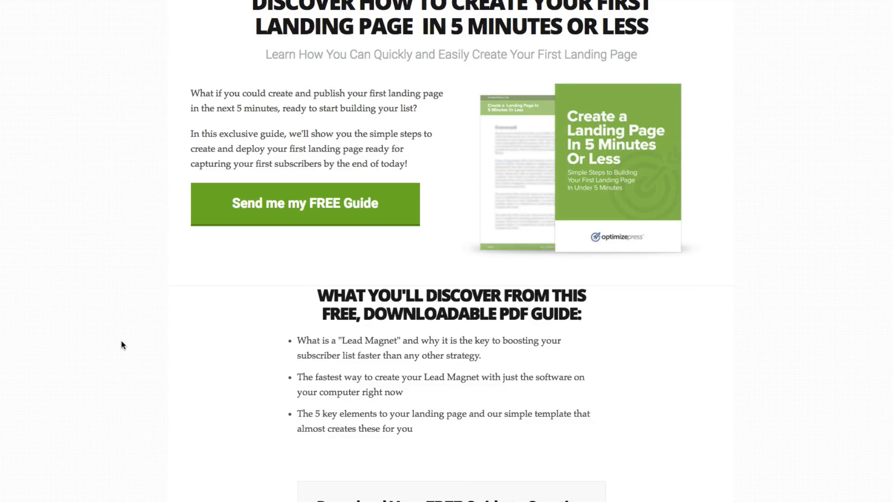
{"action": "mouse_move", "coordinate": [148, 347]}
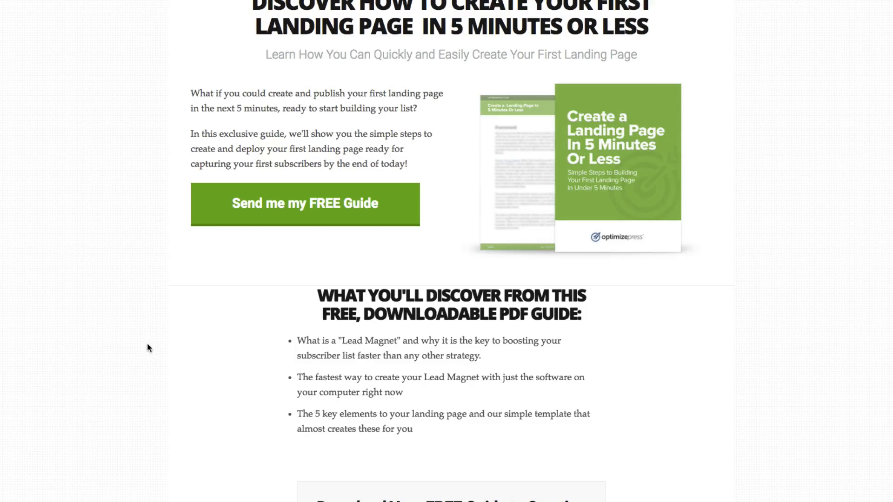
{"action": "scroll", "scroll_direction": "down", "scroll_amount": 3}
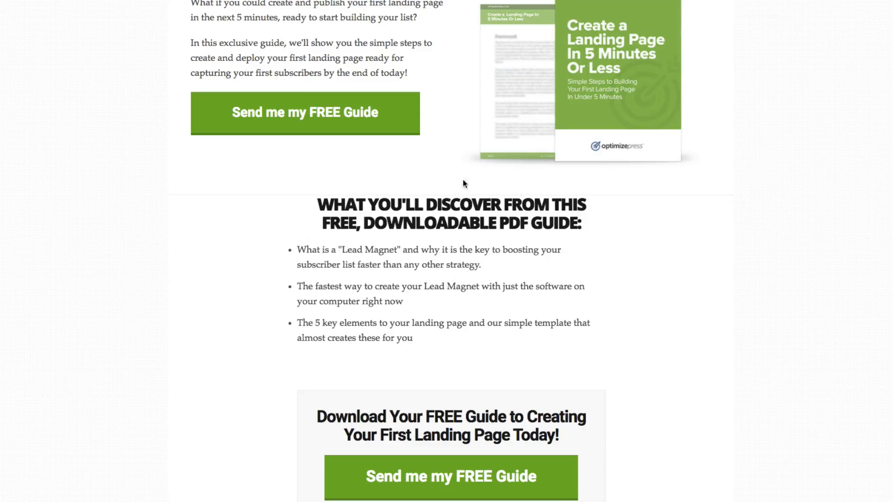
{"action": "scroll", "scroll_direction": "down", "scroll_amount": 3}
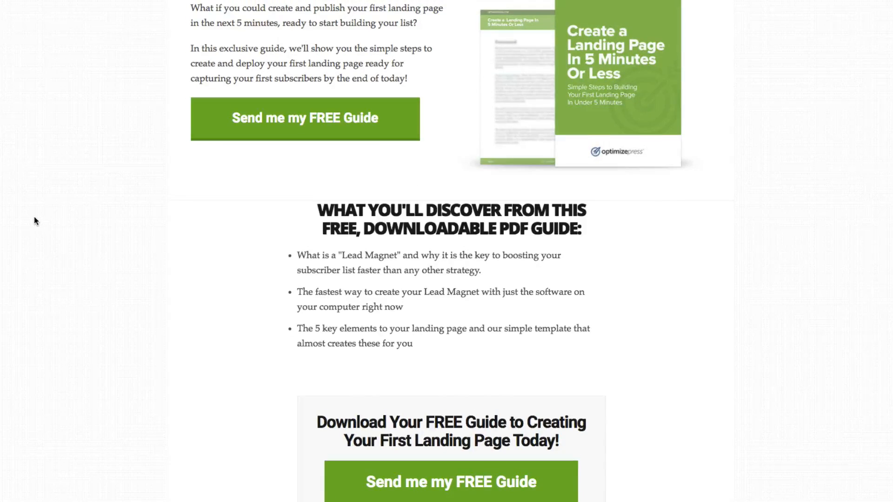